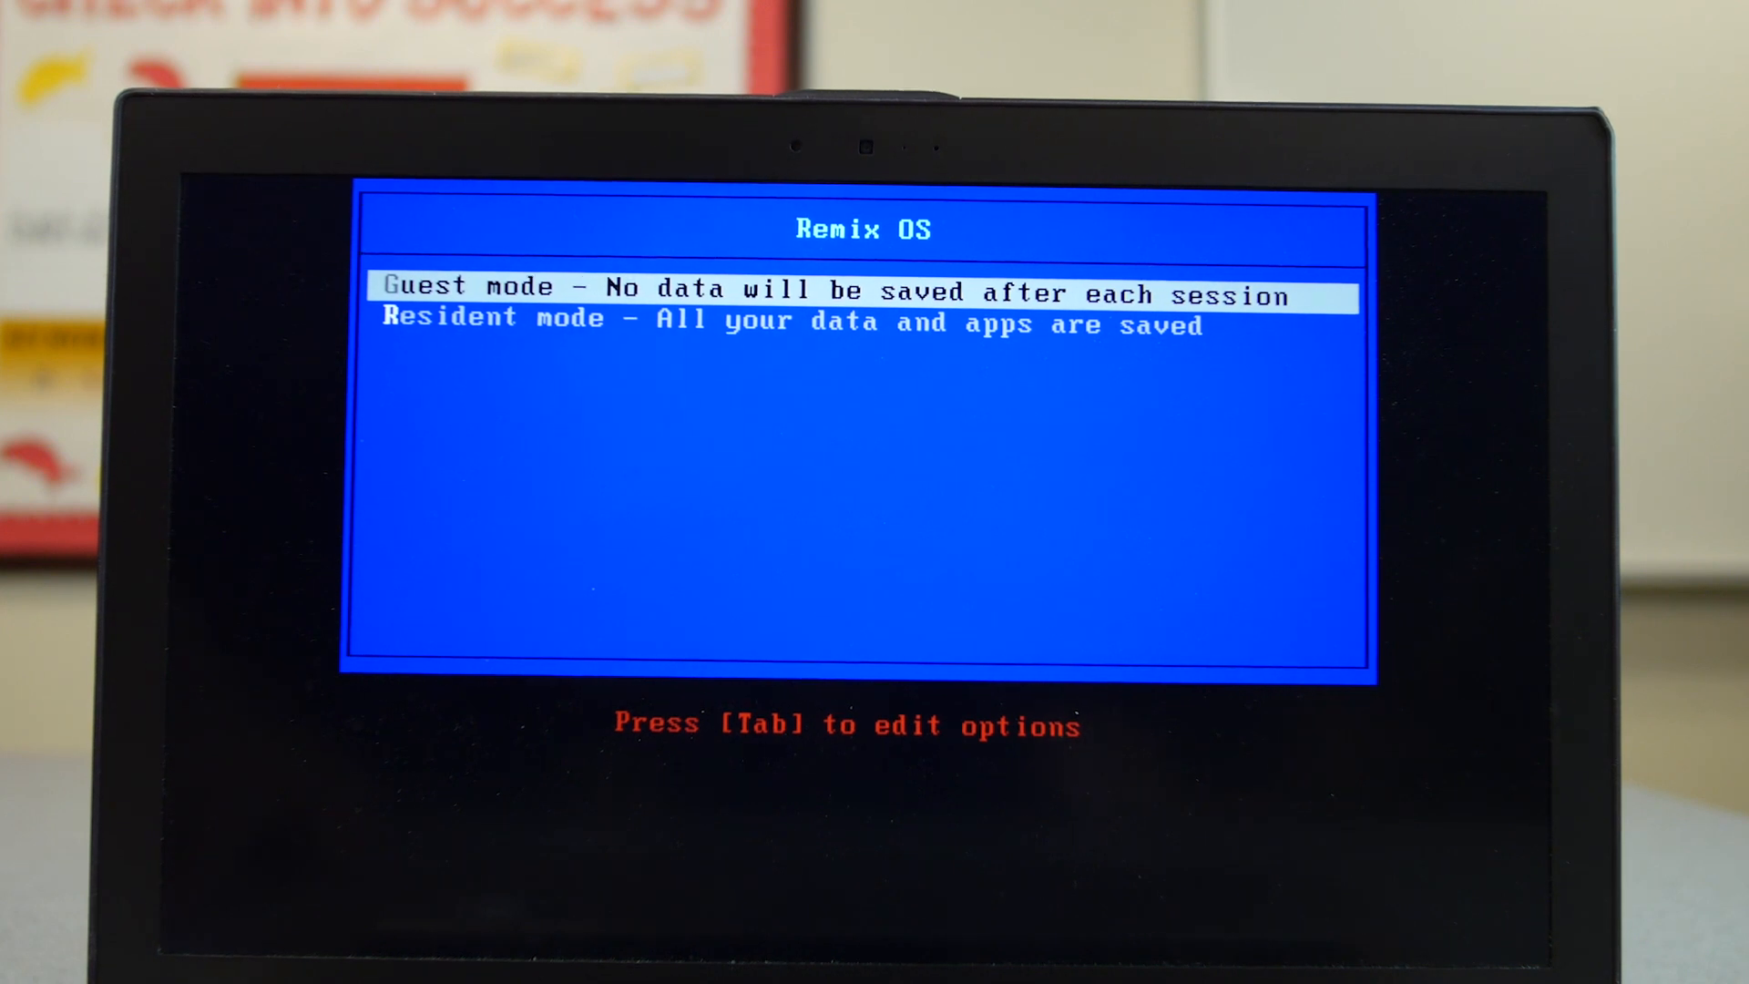
Select the session mode in the boot menu and start Remix OS to its desktop.
{"action": "key", "text": "Down"}
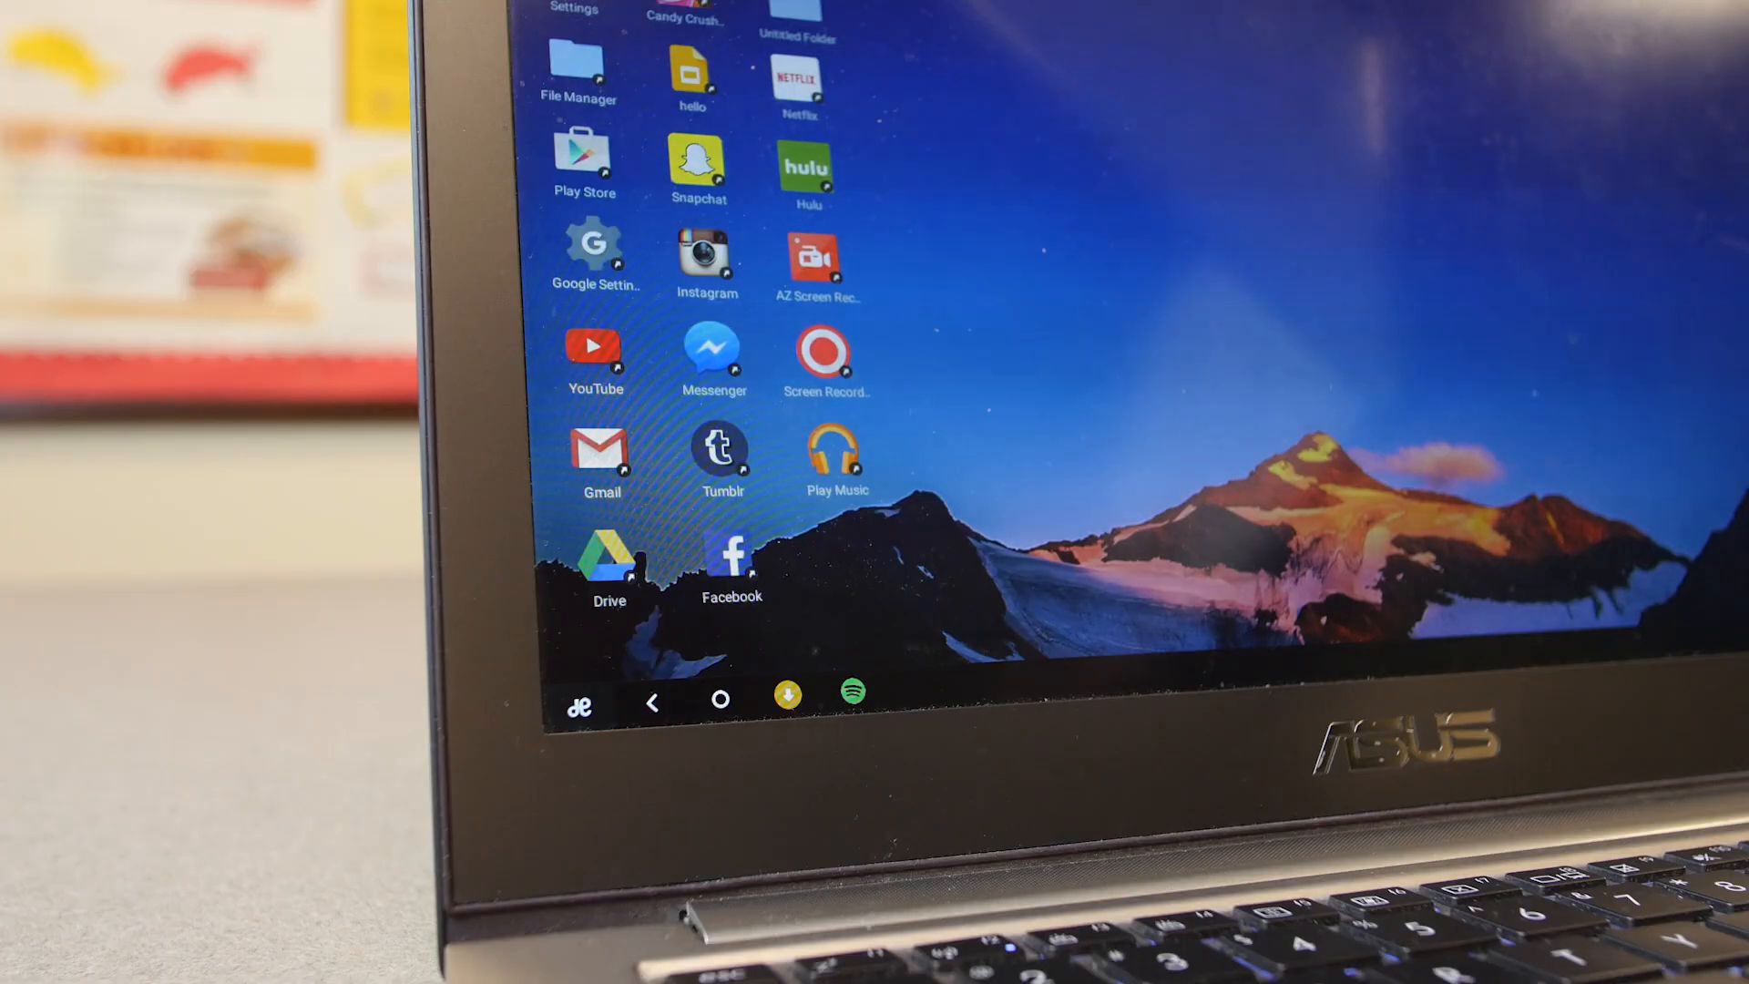
{"action": "left_click", "coordinate": [721, 699]}
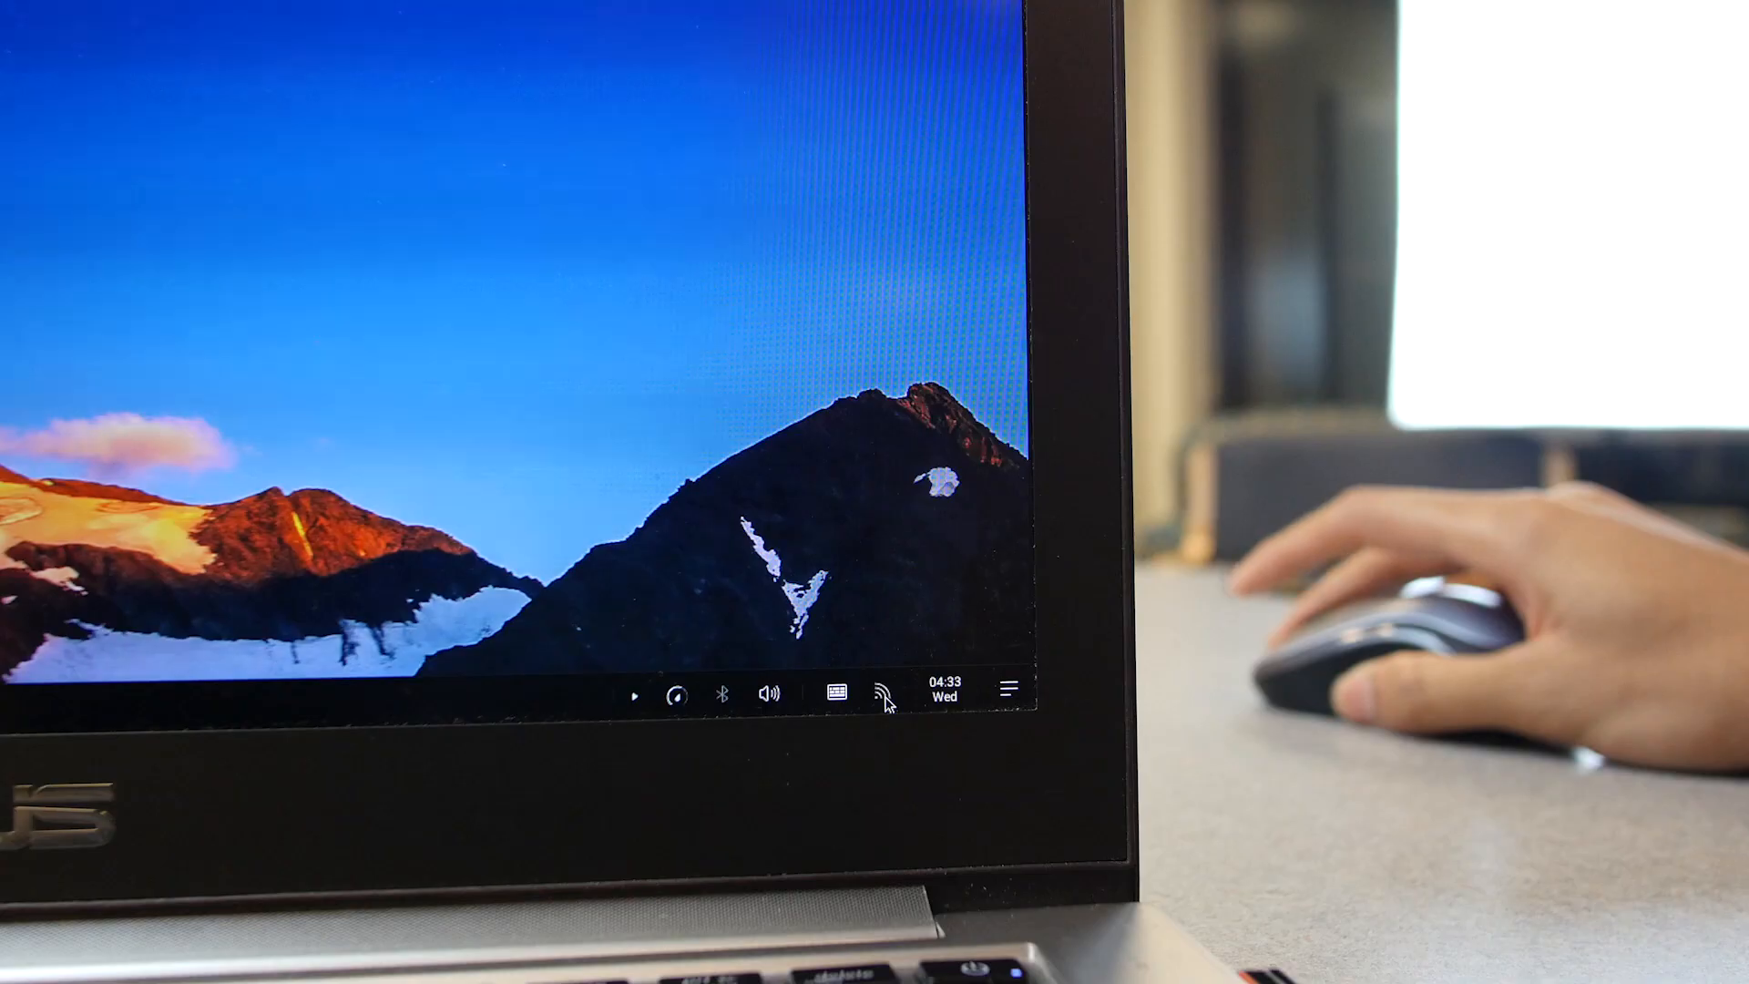
{"action": "left_click", "coordinate": [880, 692]}
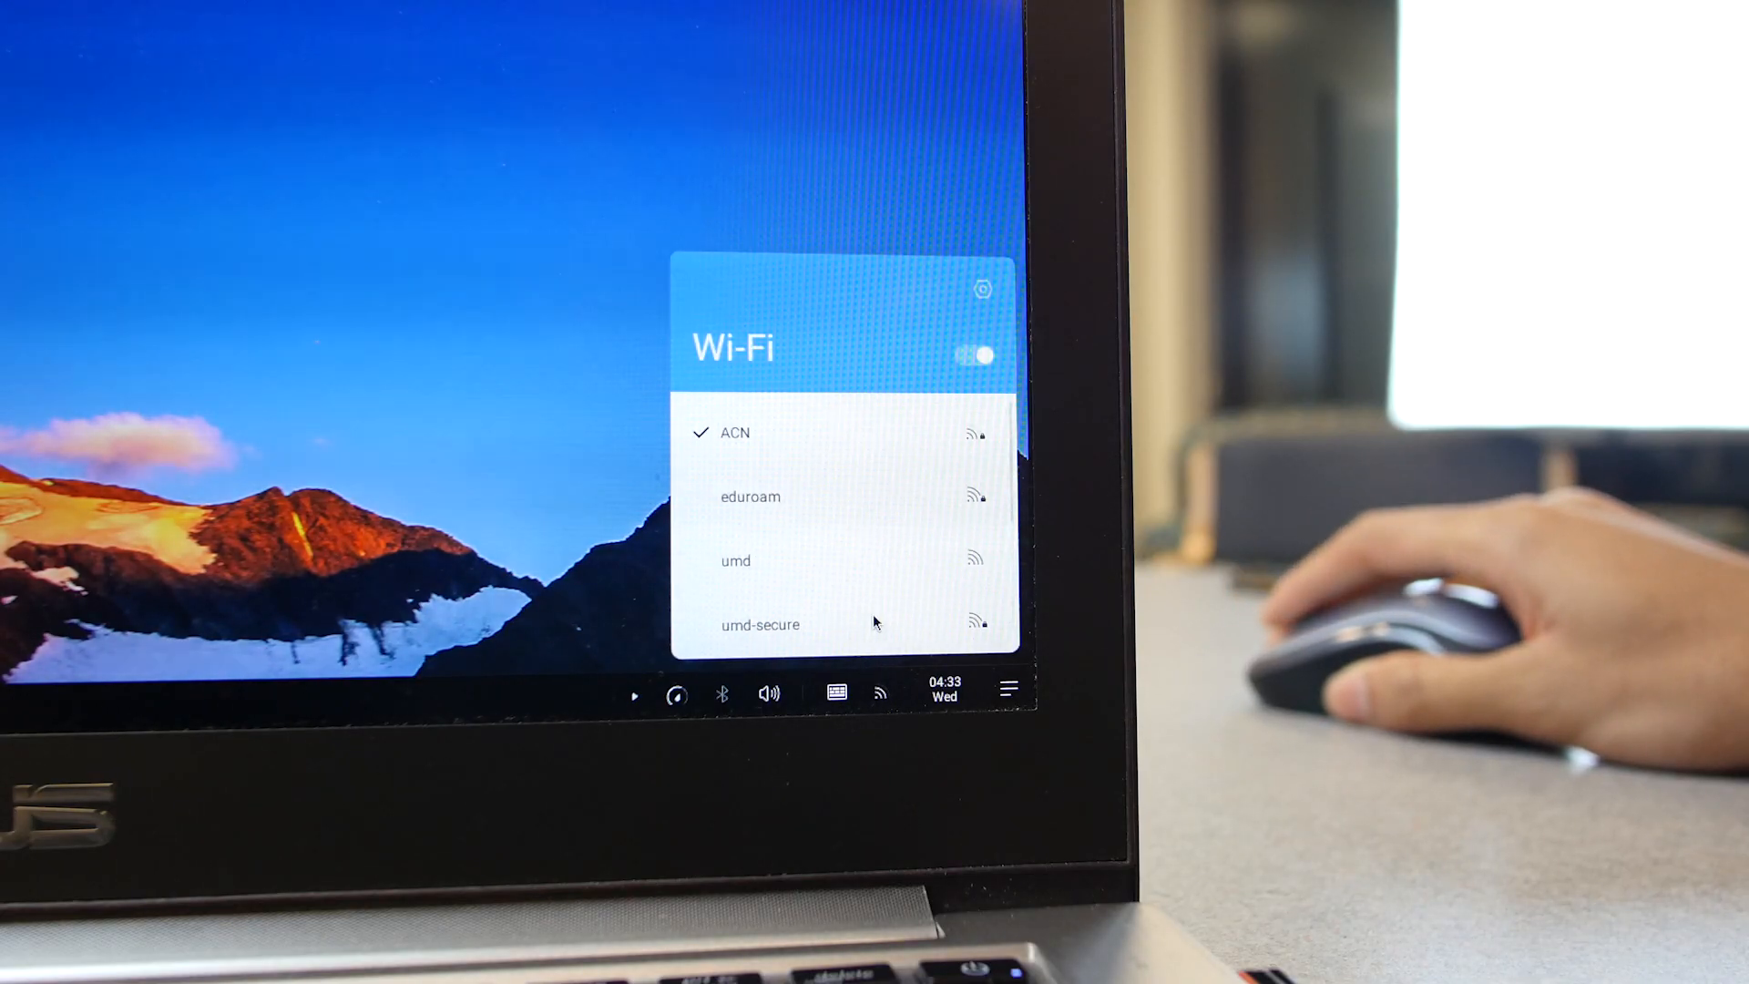
{"action": "left_click", "coordinate": [836, 692]}
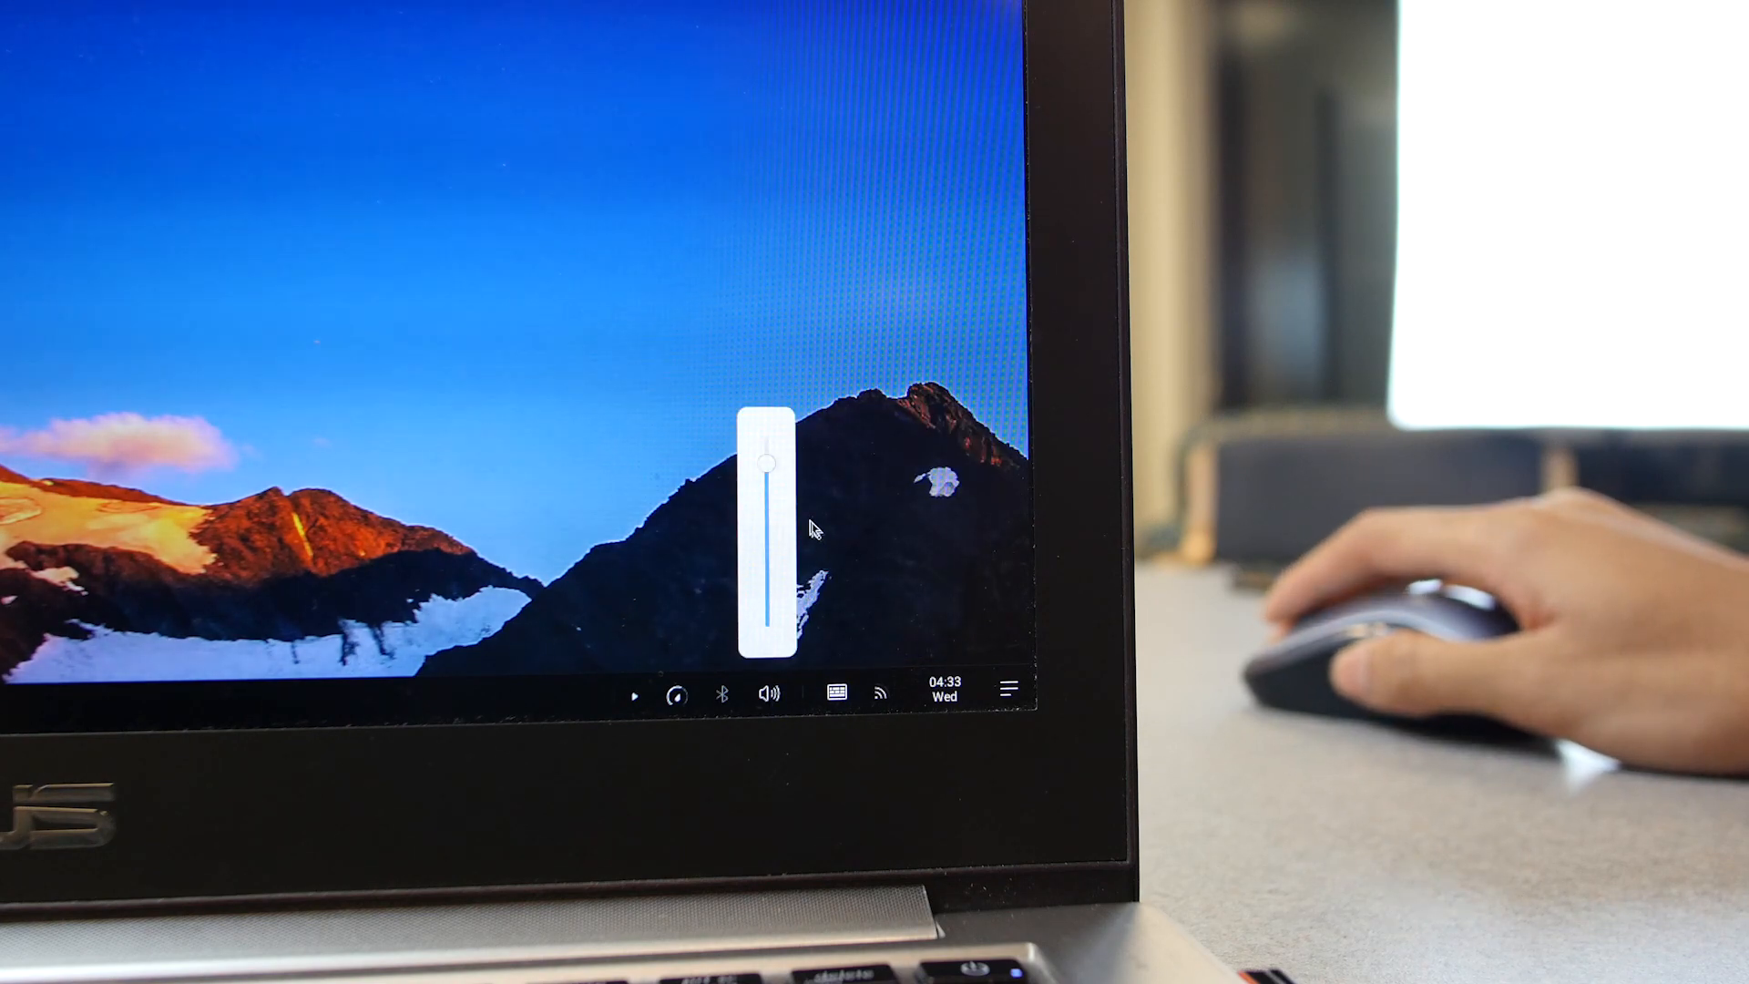
{"action": "left_click_drag", "start_coordinate": [763, 459], "coordinate": [763, 524]}
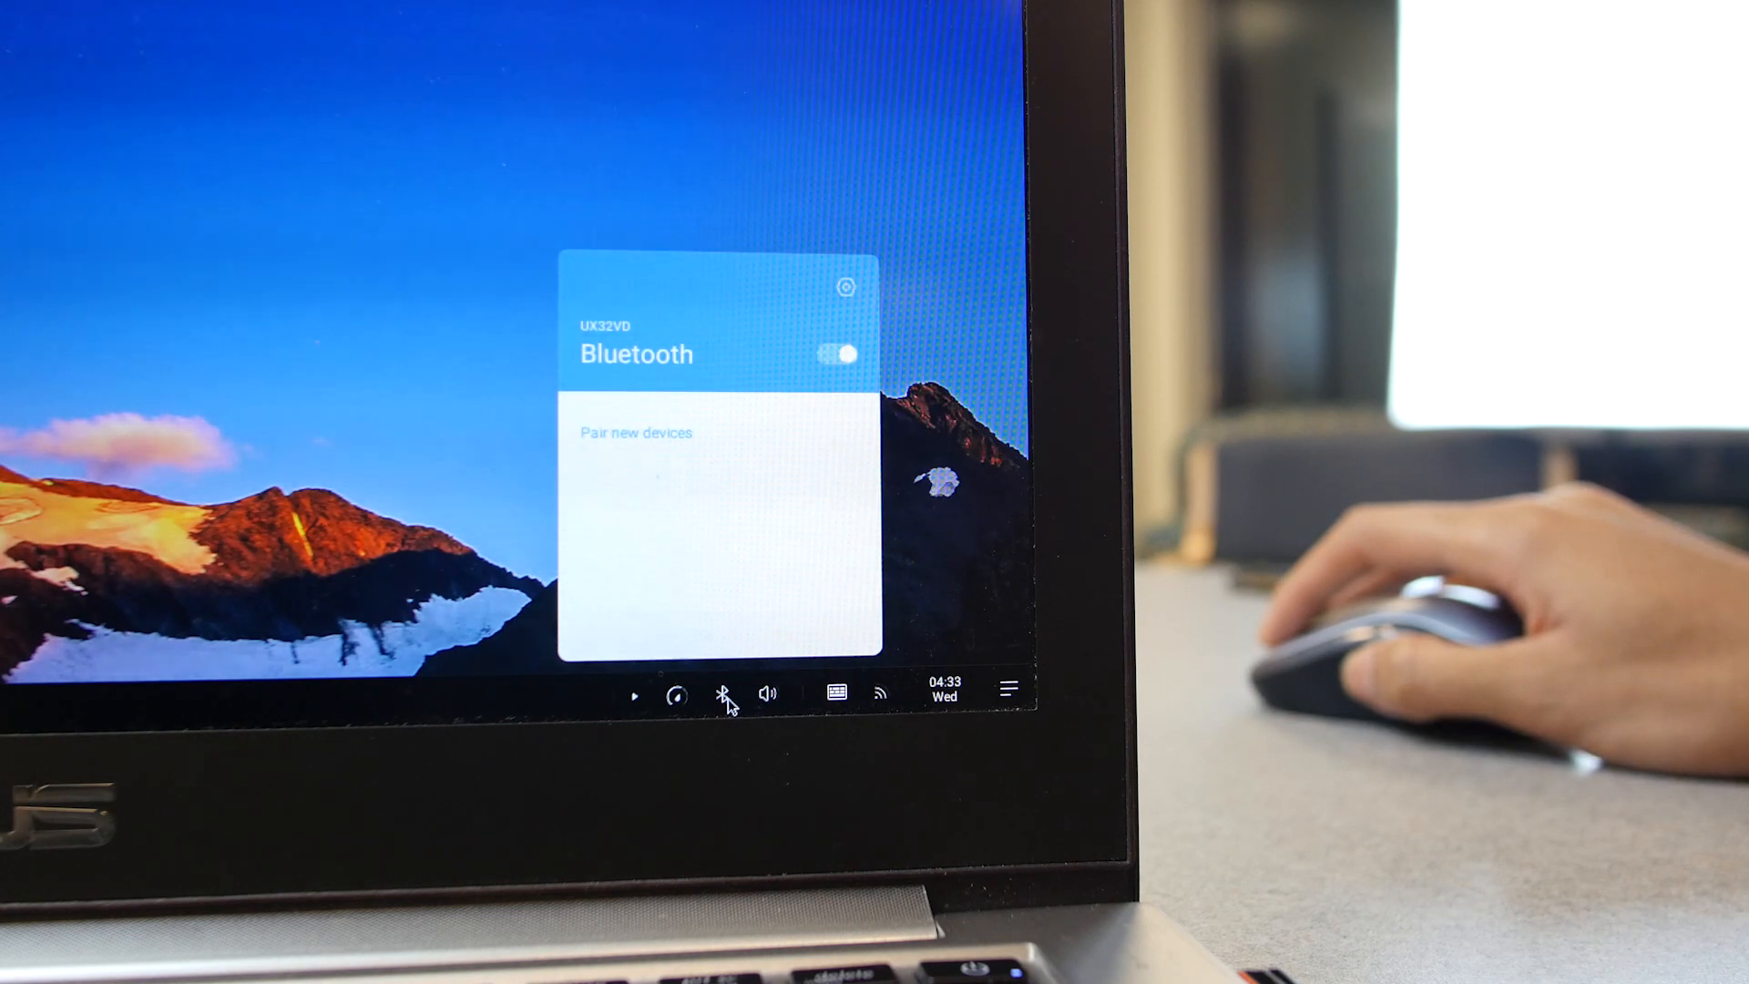
{"action": "left_click", "coordinate": [674, 694]}
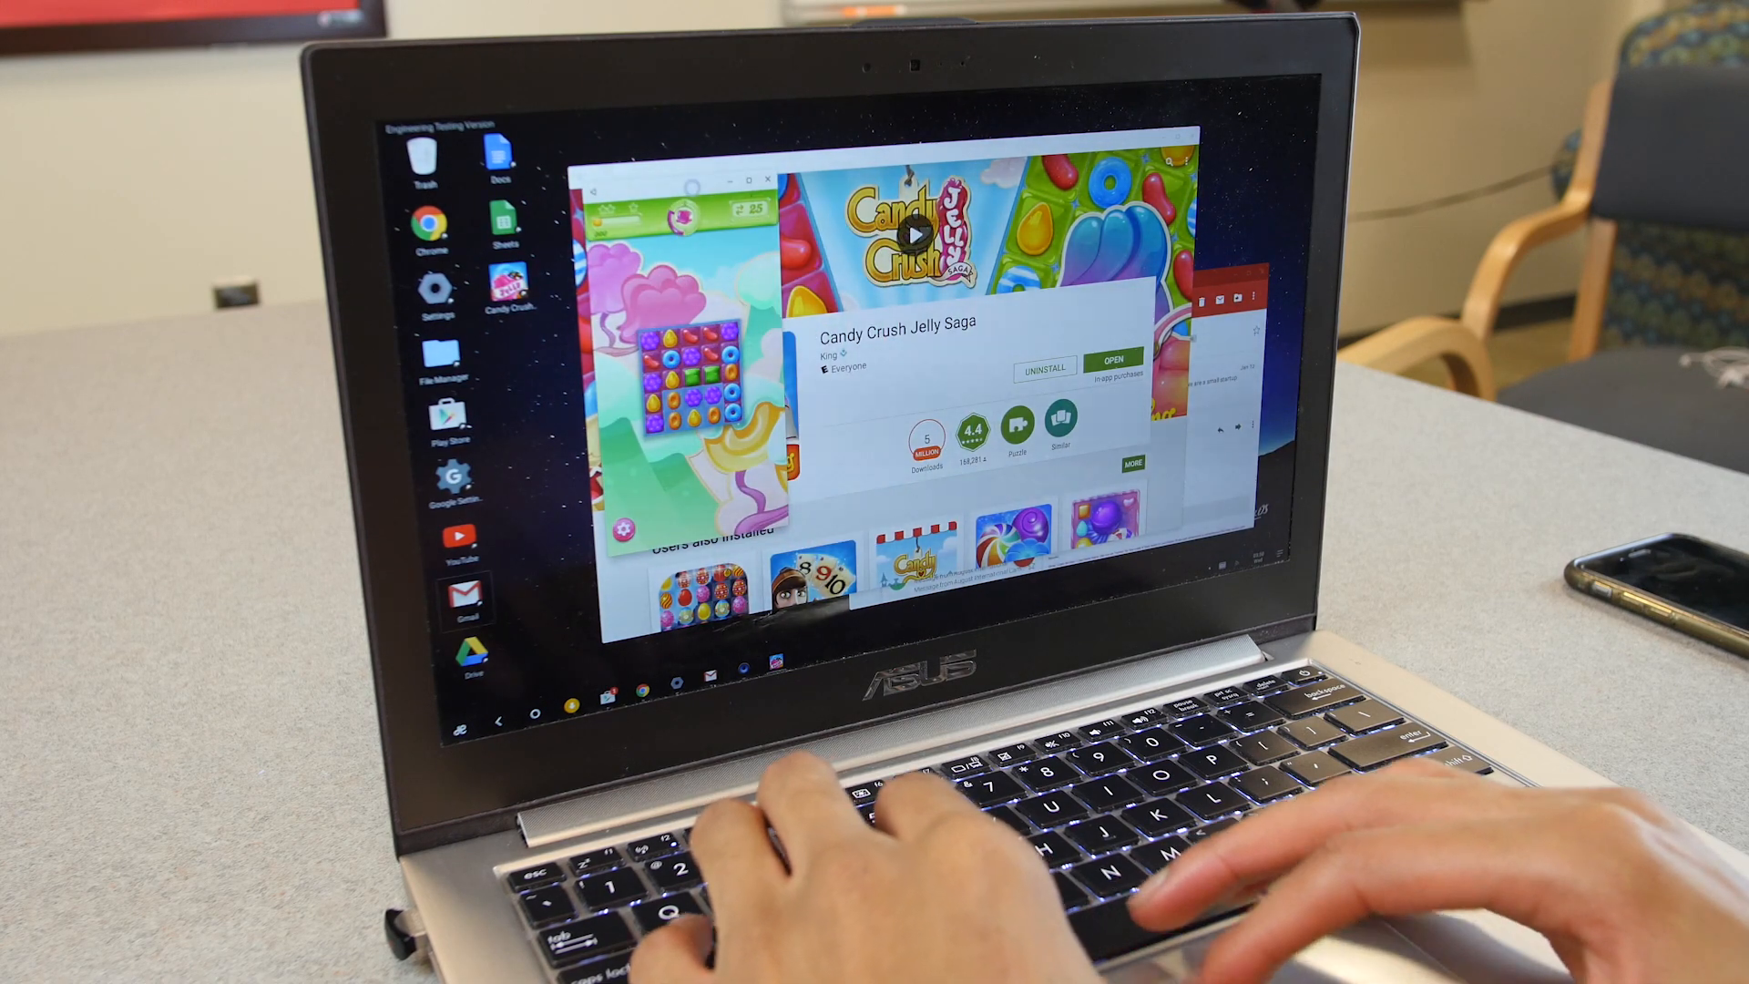
Search the Play Store for screen recorder apps and show the results.
{"action": "left_click", "coordinate": [1111, 358]}
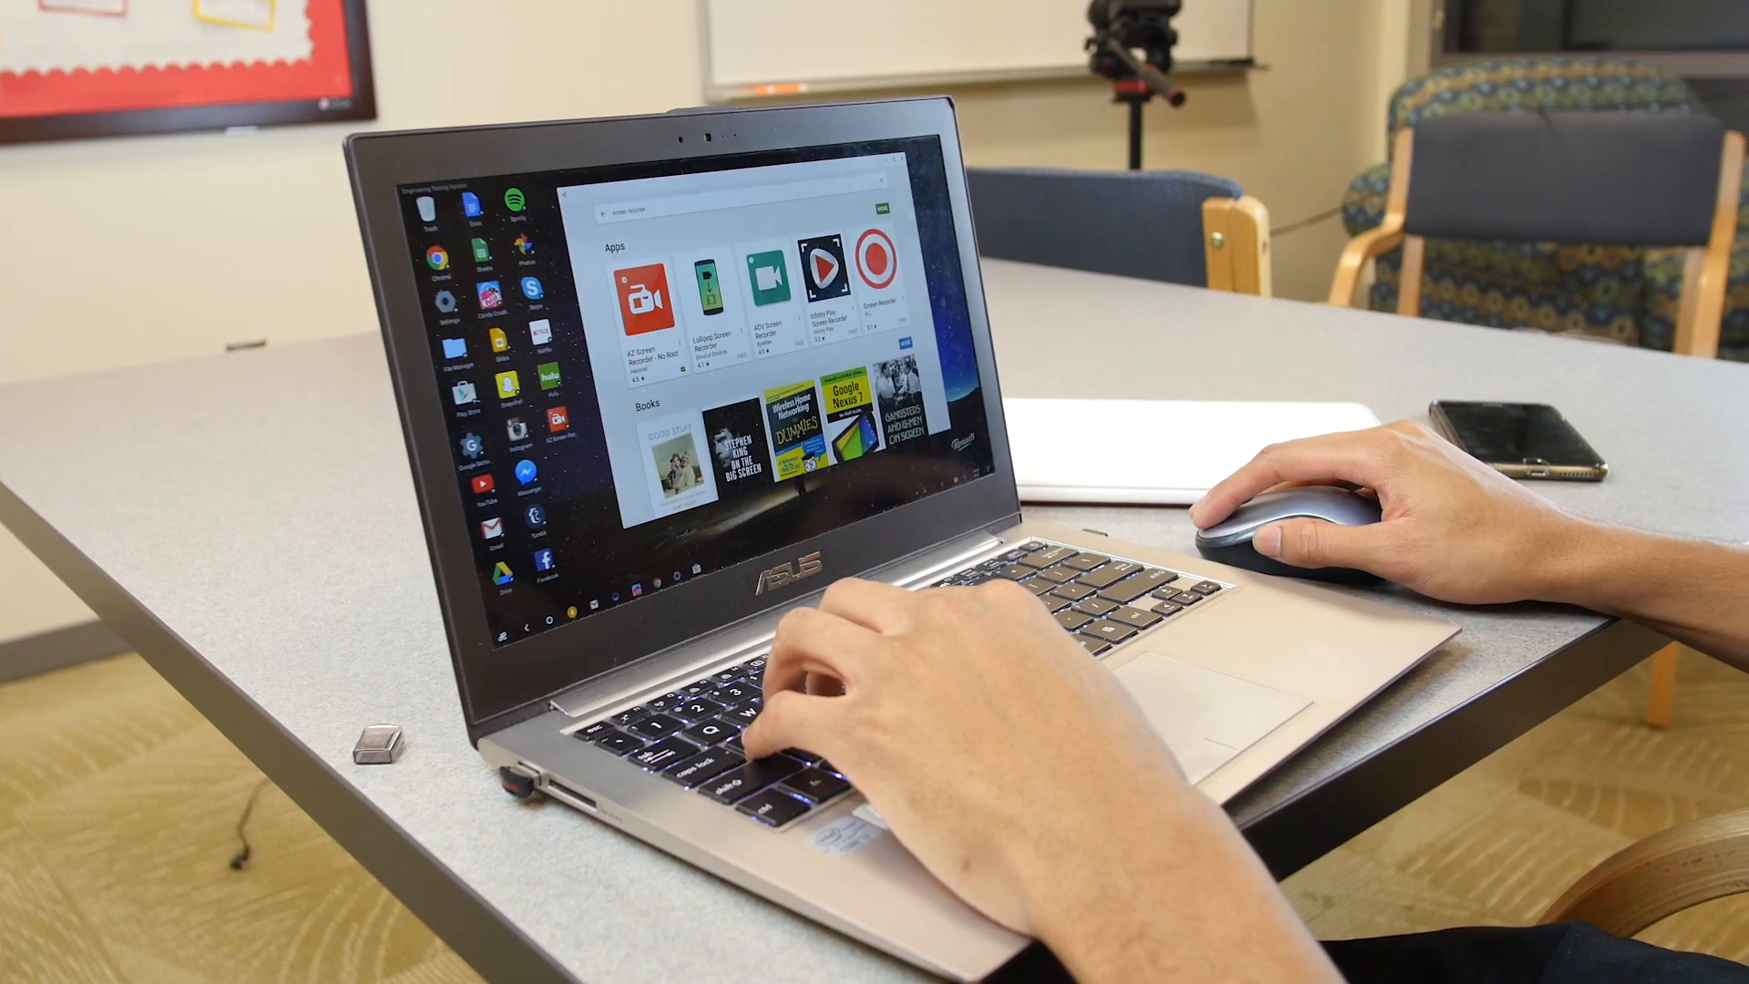
Paste the copied image onto the desktop from the right-click context menu.
{"action": "left_click", "coordinate": [878, 282]}
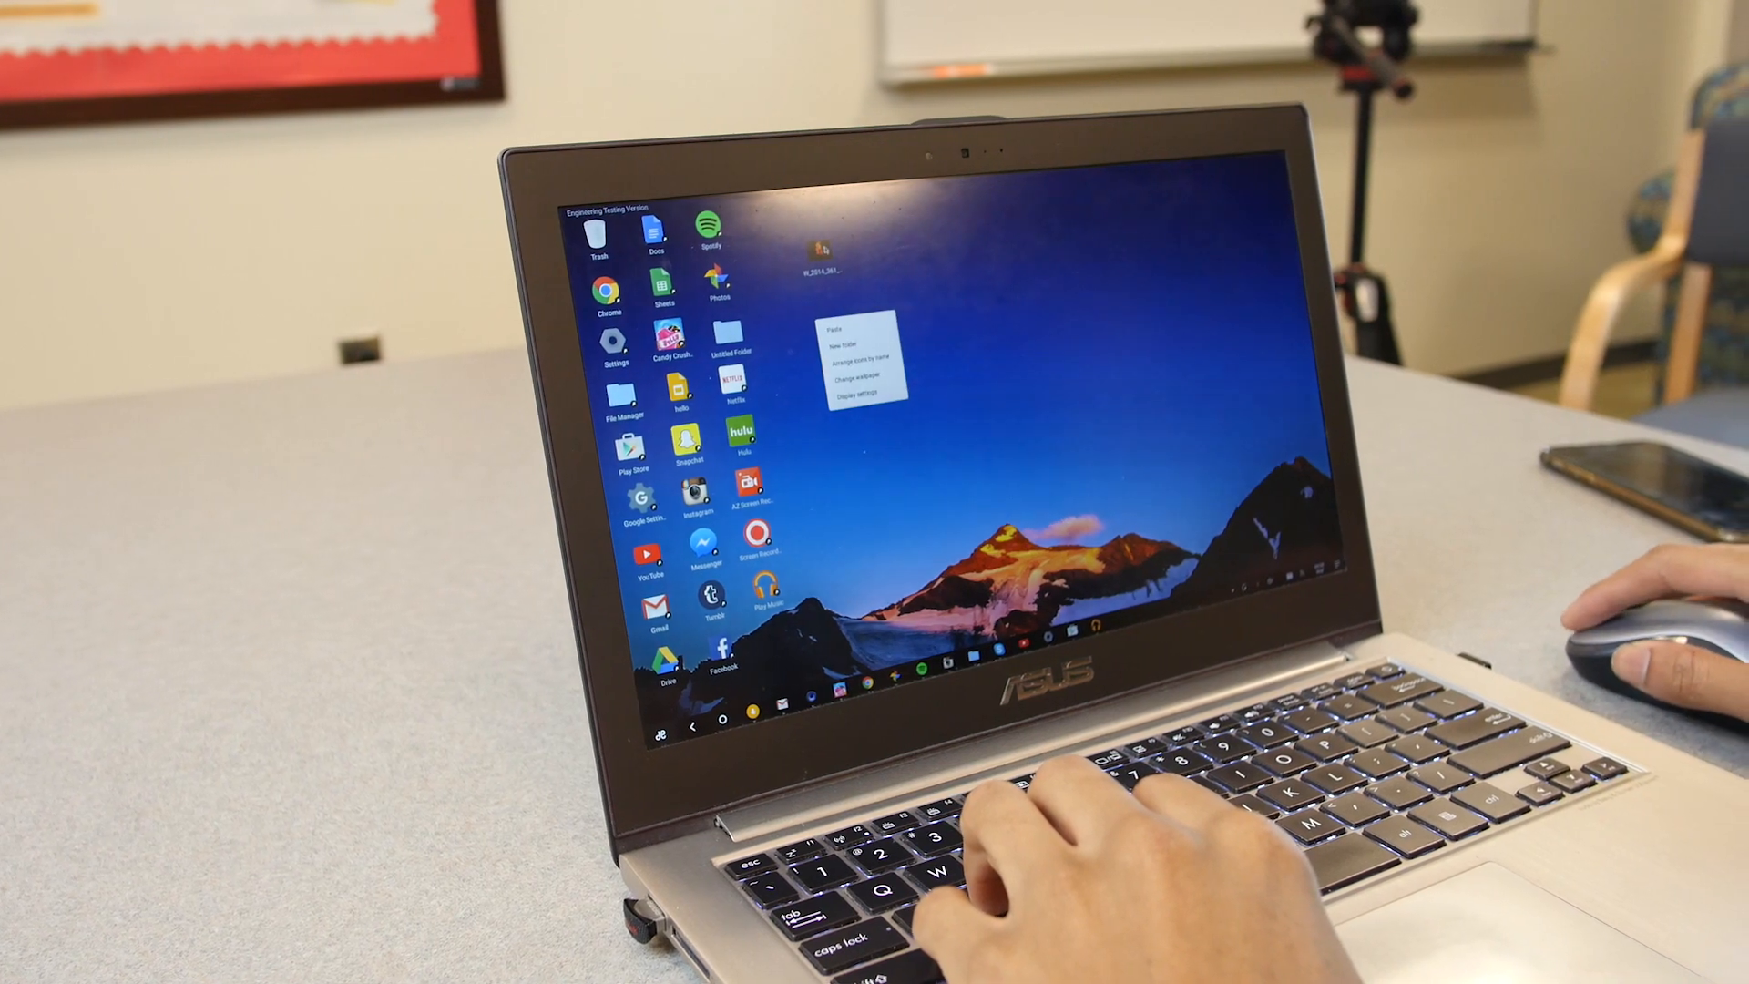
{"action": "left_click", "coordinate": [852, 377]}
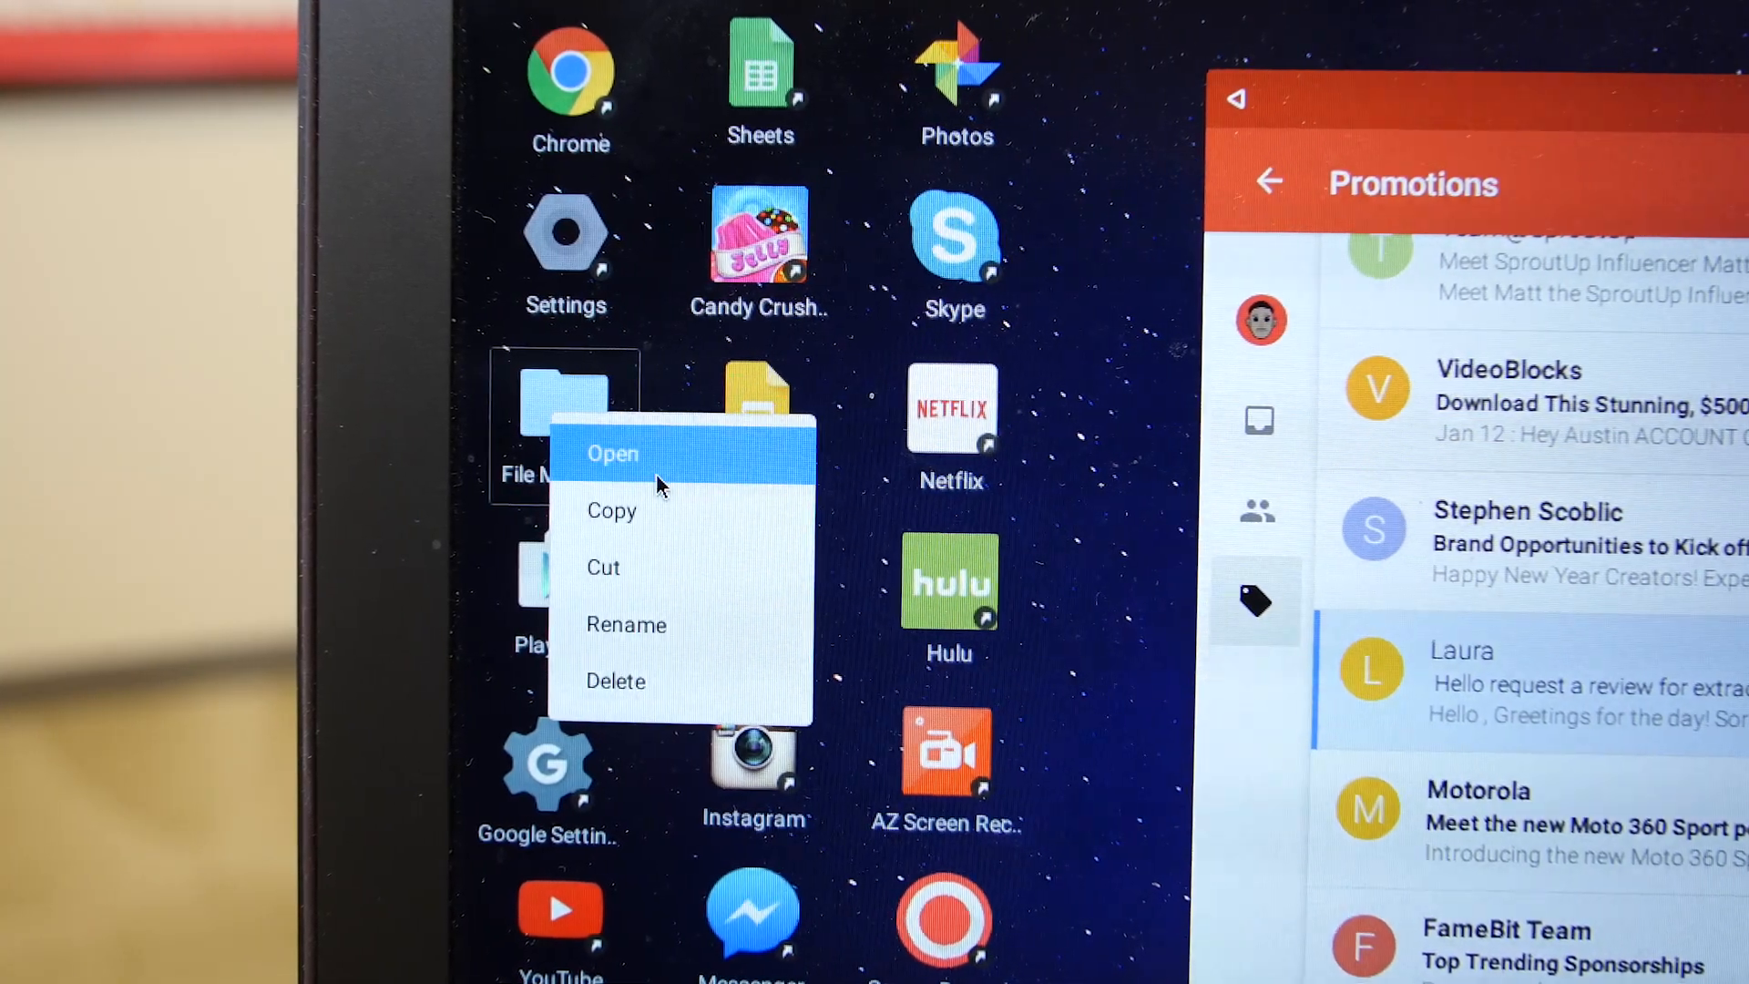
Paste the copied image into the Desktop folder in File Manager.
{"action": "left_click", "coordinate": [612, 454]}
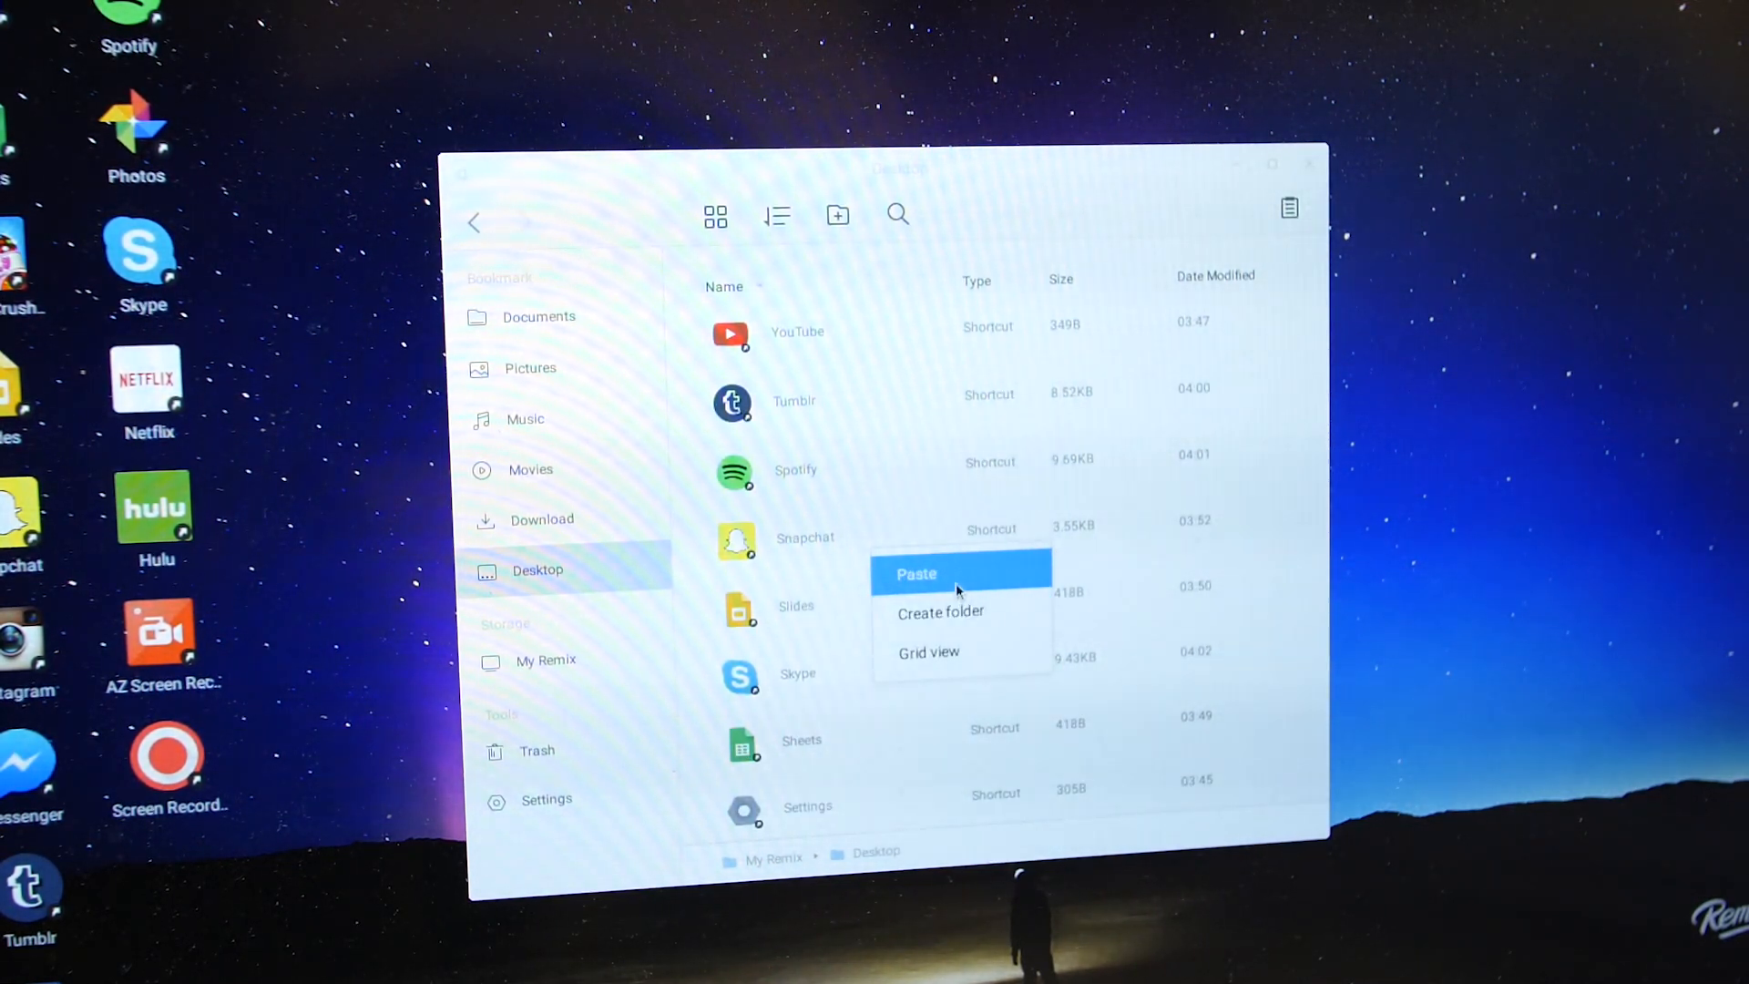
{"action": "left_click", "coordinate": [957, 574]}
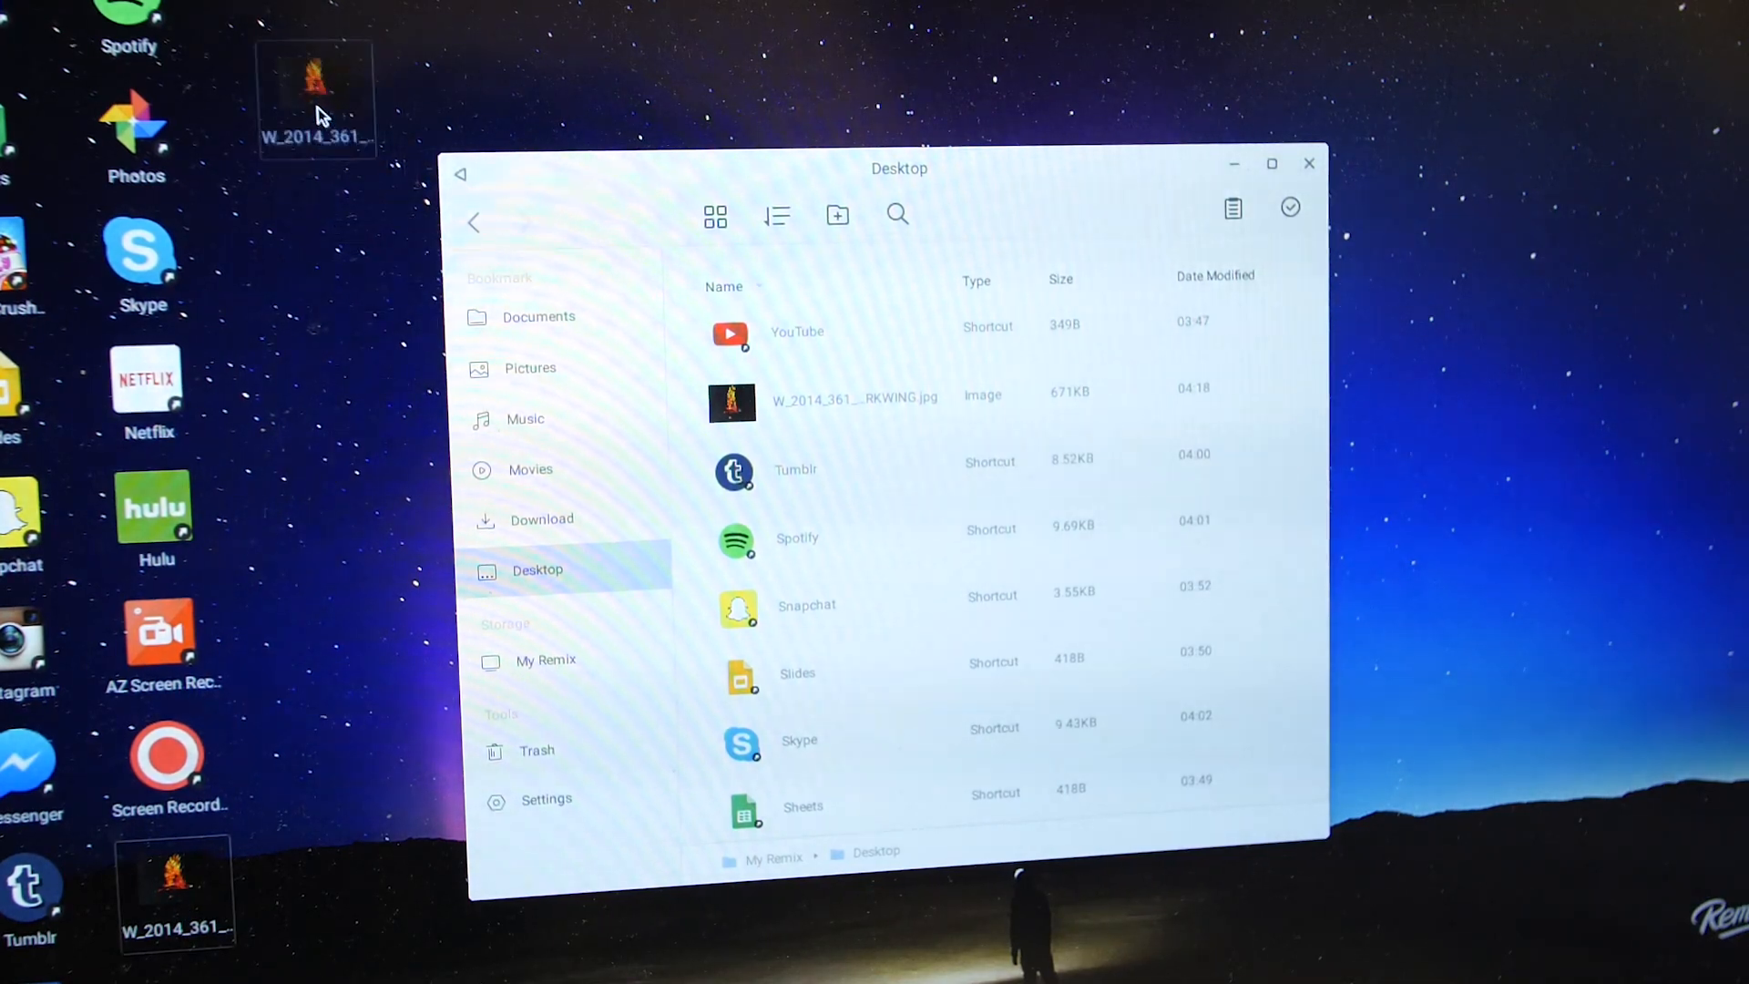